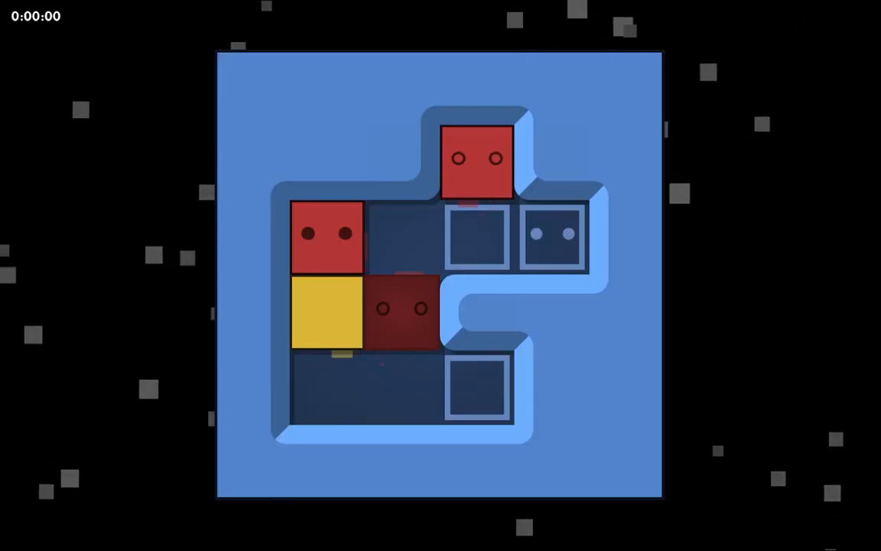
- Slide the blocks rightward to finish the level, then slide the red block right in the next level
{"action": "left_click_drag", "start_coordinate": [327, 233], "coordinate": [553, 233]}
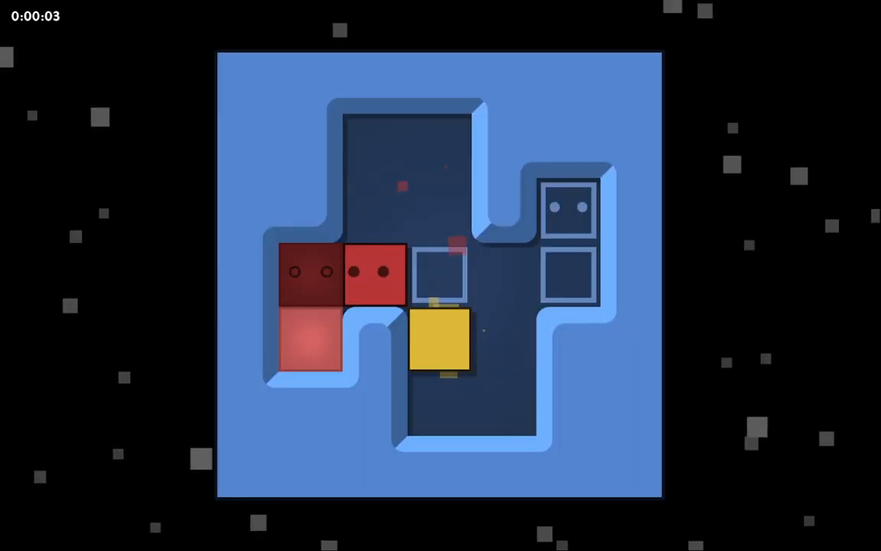
{"action": "left_click_drag", "start_coordinate": [373, 271], "coordinate": [470, 272]}
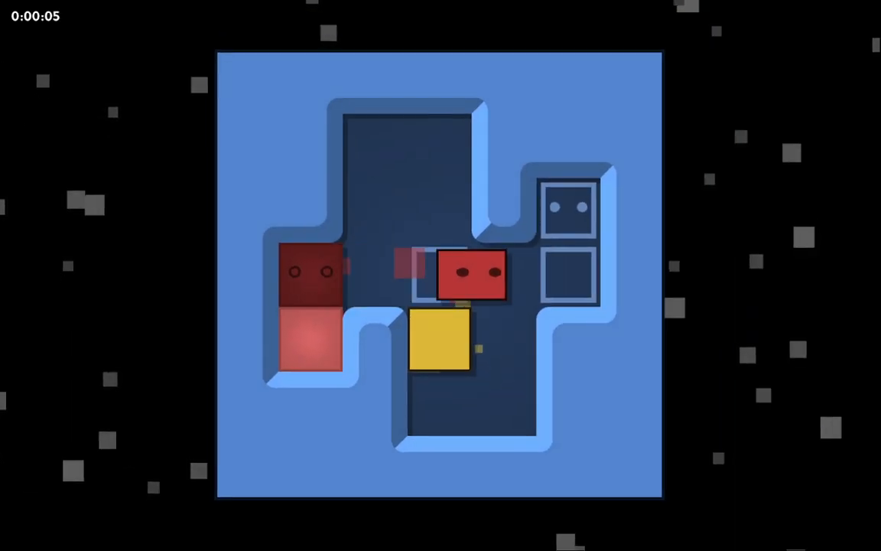